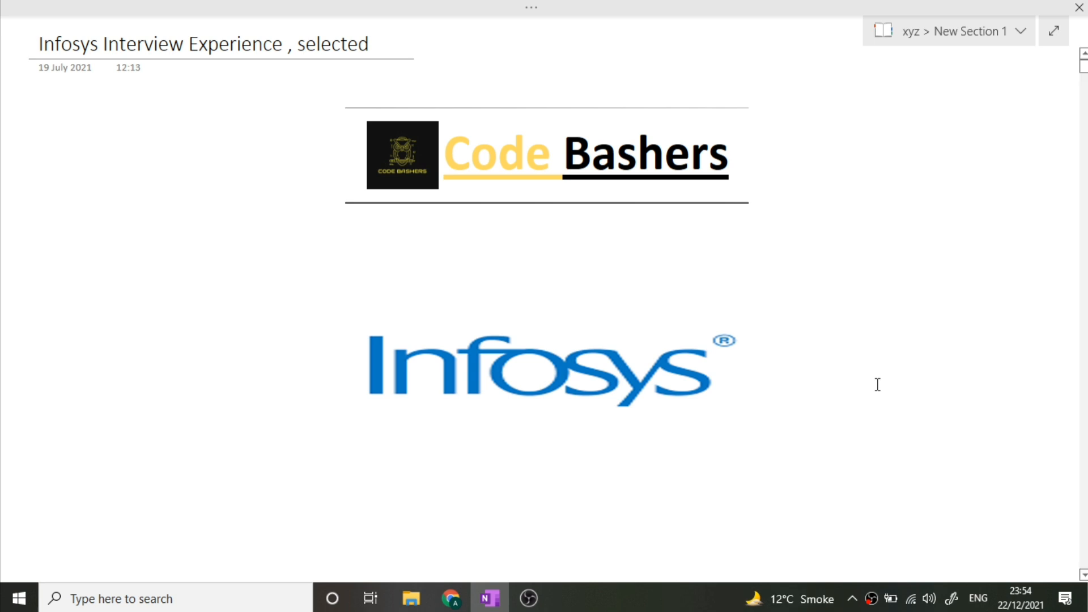
Step: Scroll through the Code Bashers infosys interview posts, then return to OneNote's Self intro section
click(881, 353)
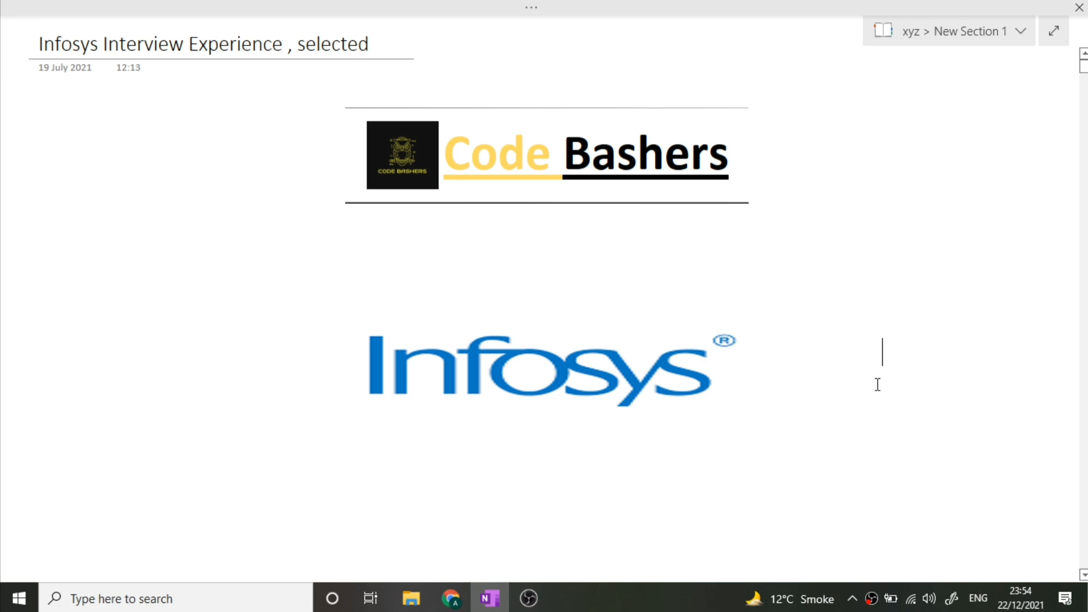
mouse_move(520, 553)
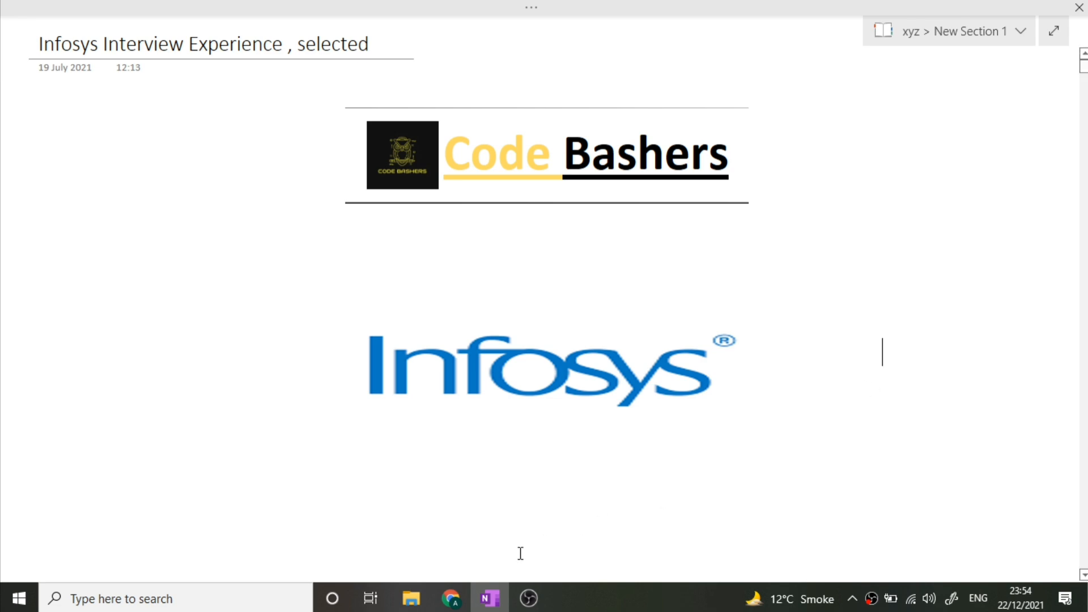
click(451, 599)
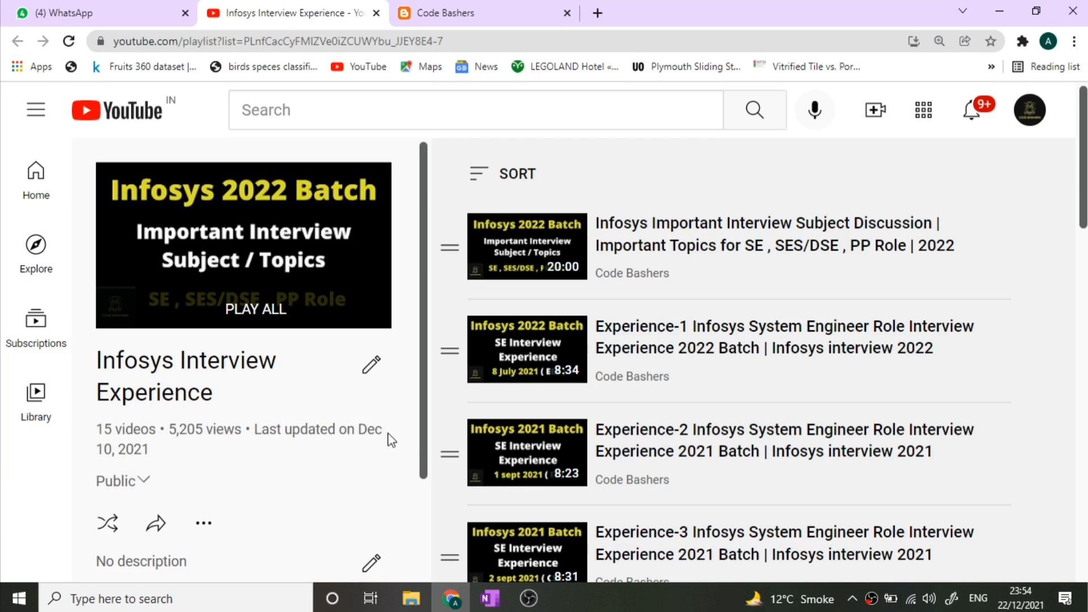
mouse_move(559, 408)
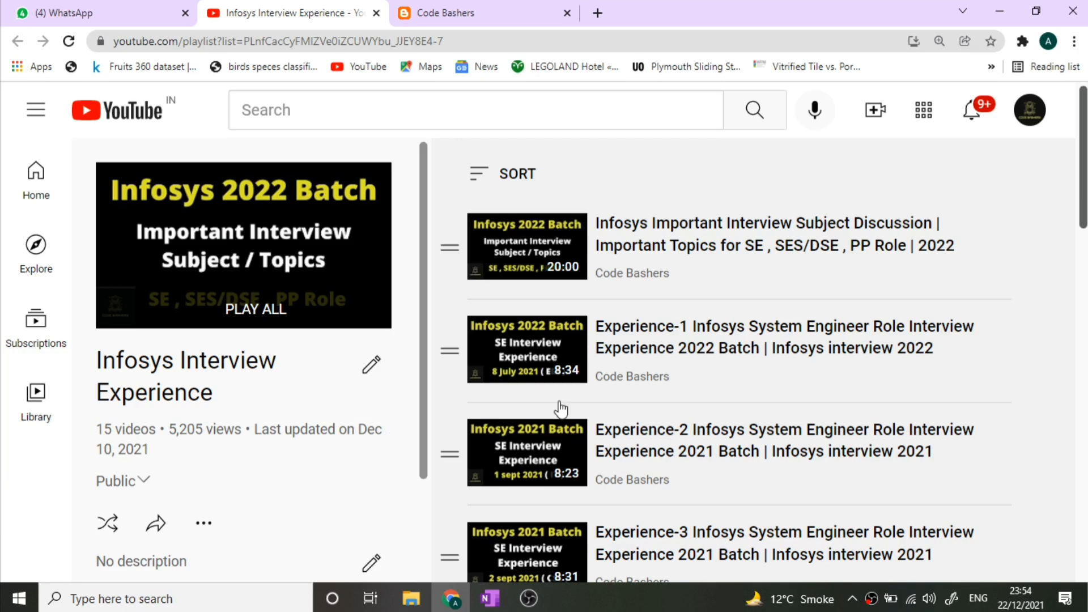
scroll(down, 3)
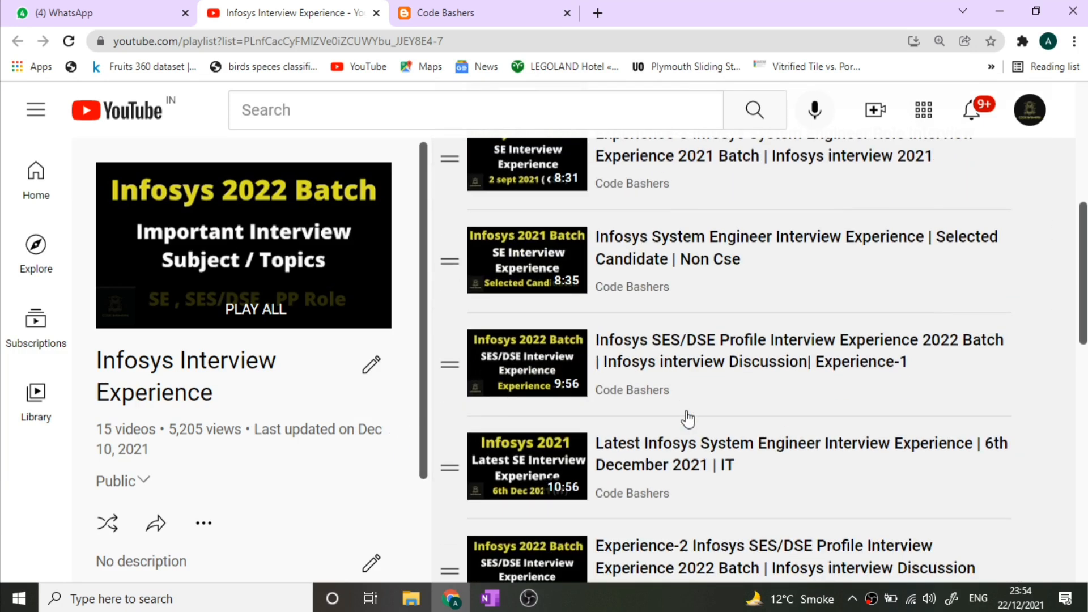
scroll(down, 3)
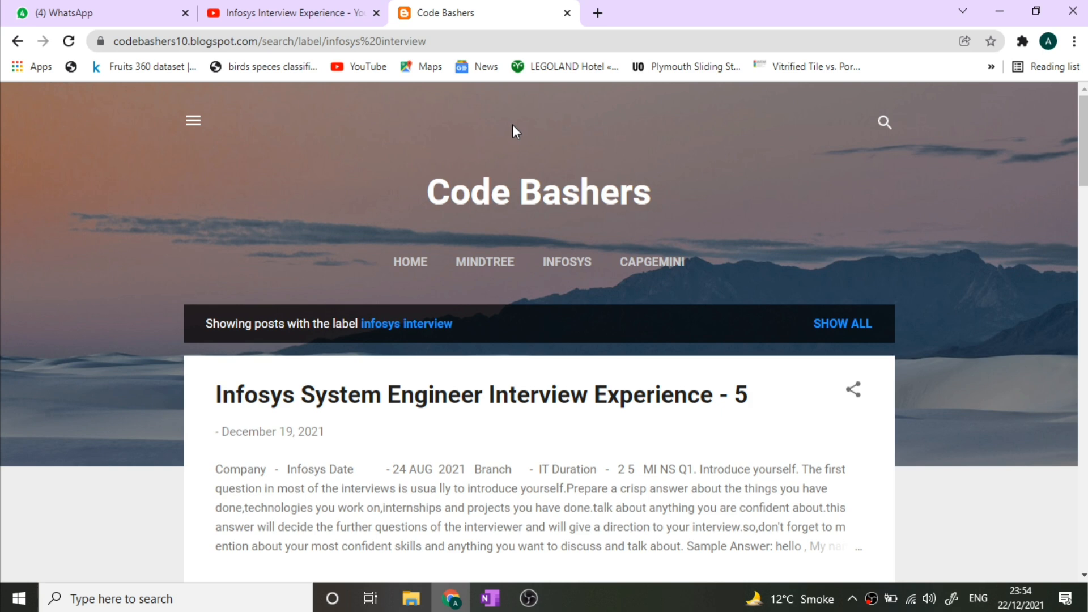
mouse_move(921, 265)
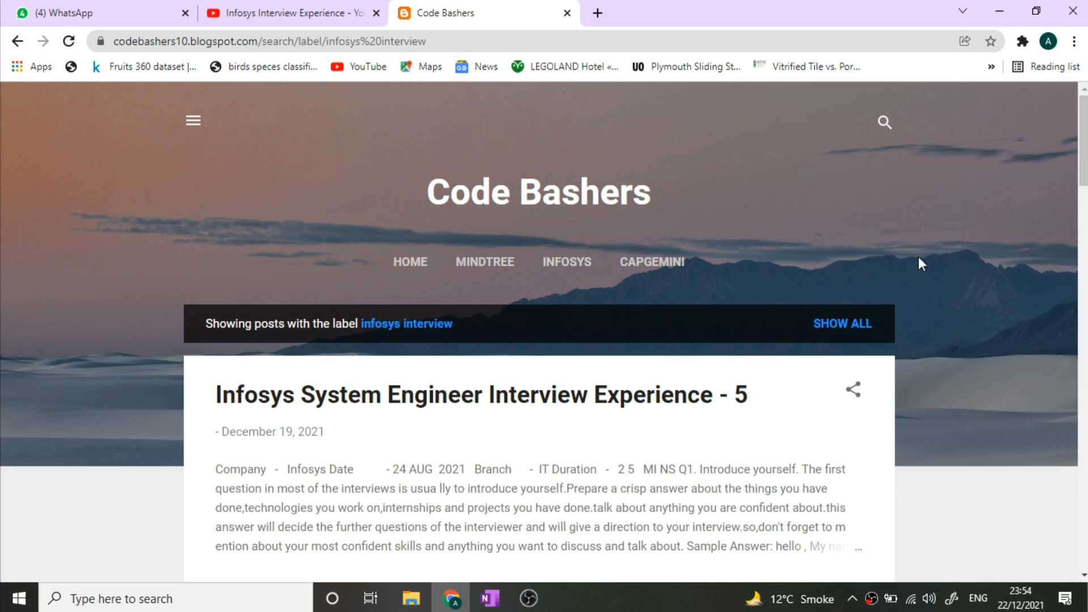
scroll(down, 3)
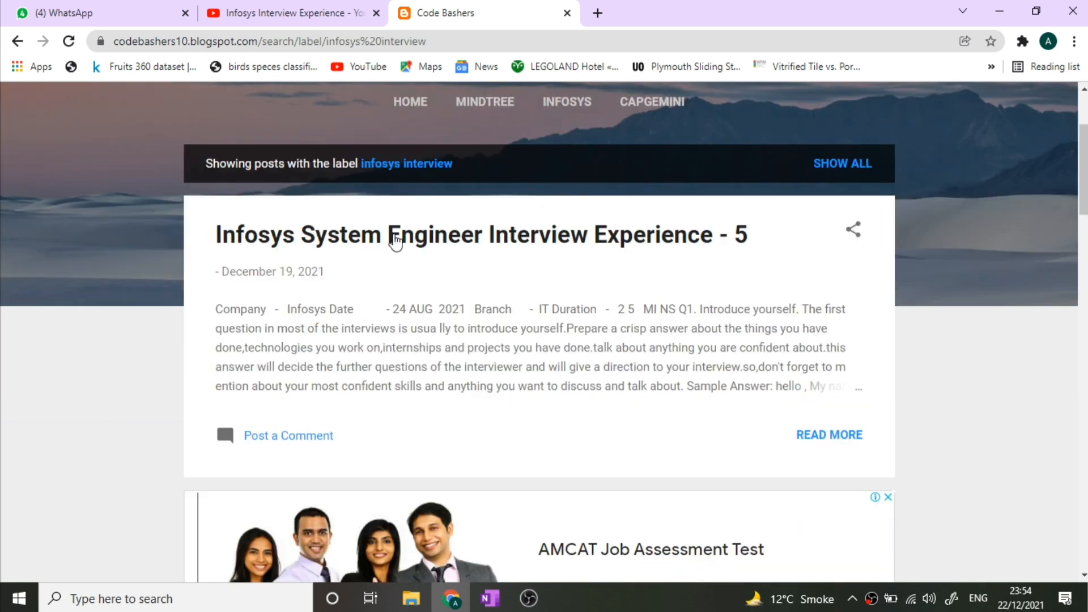
scroll(down, 3)
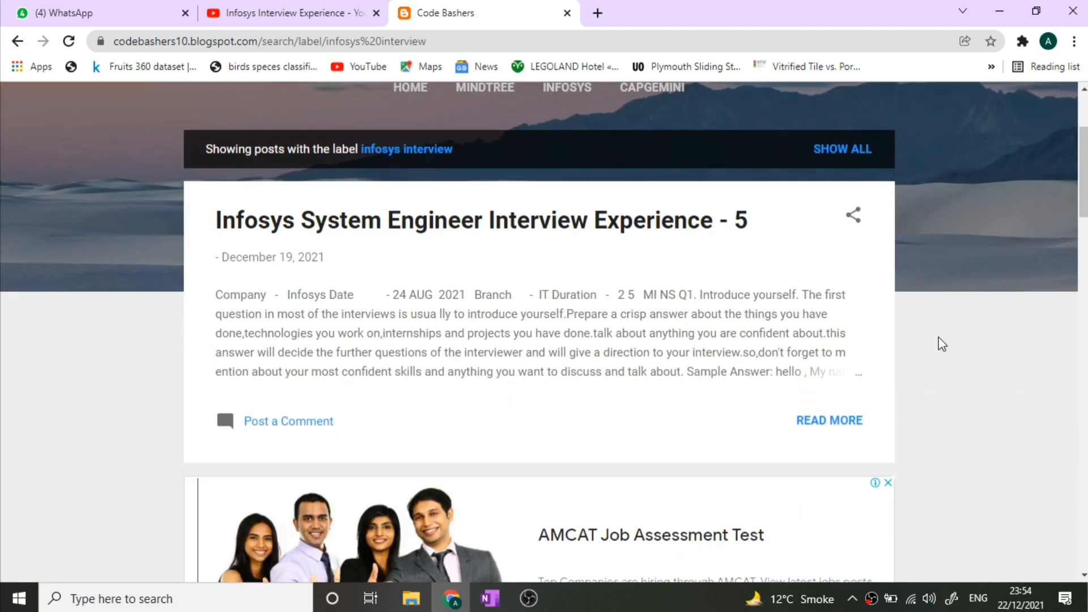
scroll(down, 3)
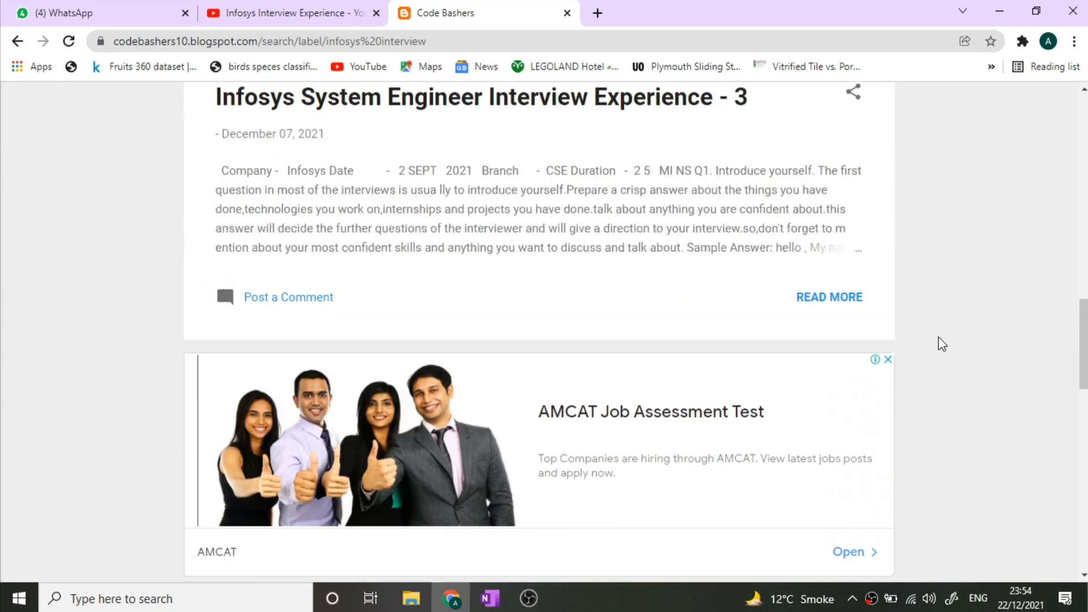
scroll(down, 3)
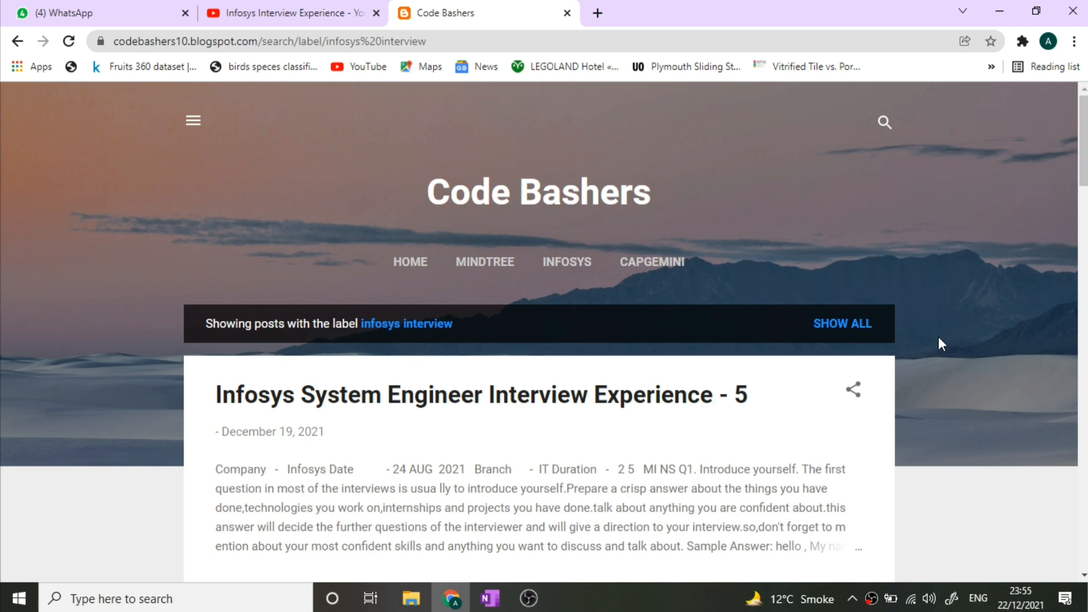
click(489, 598)
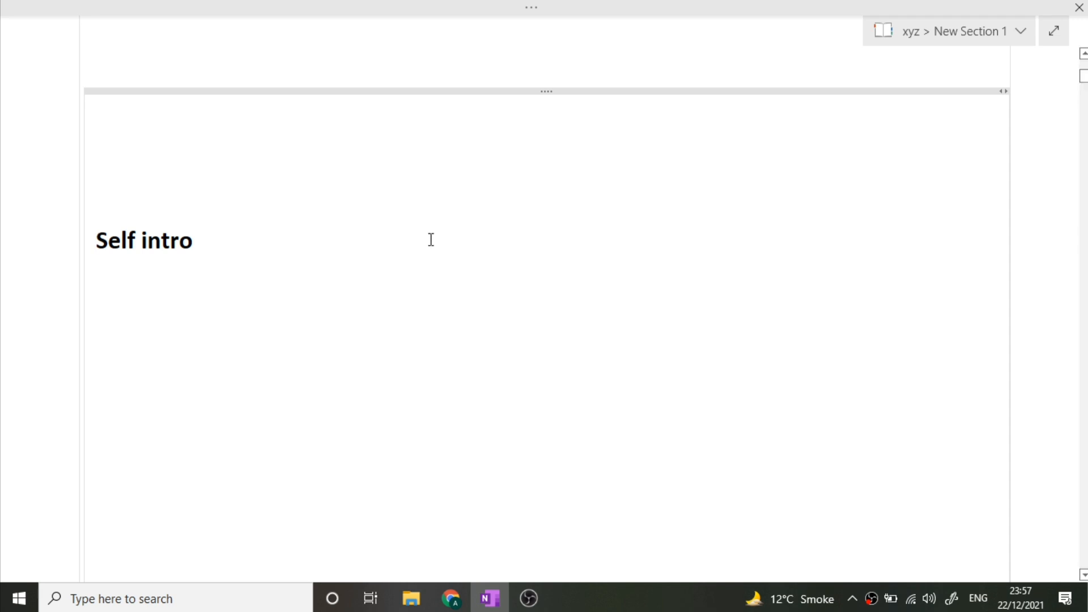
scroll(down, 3)
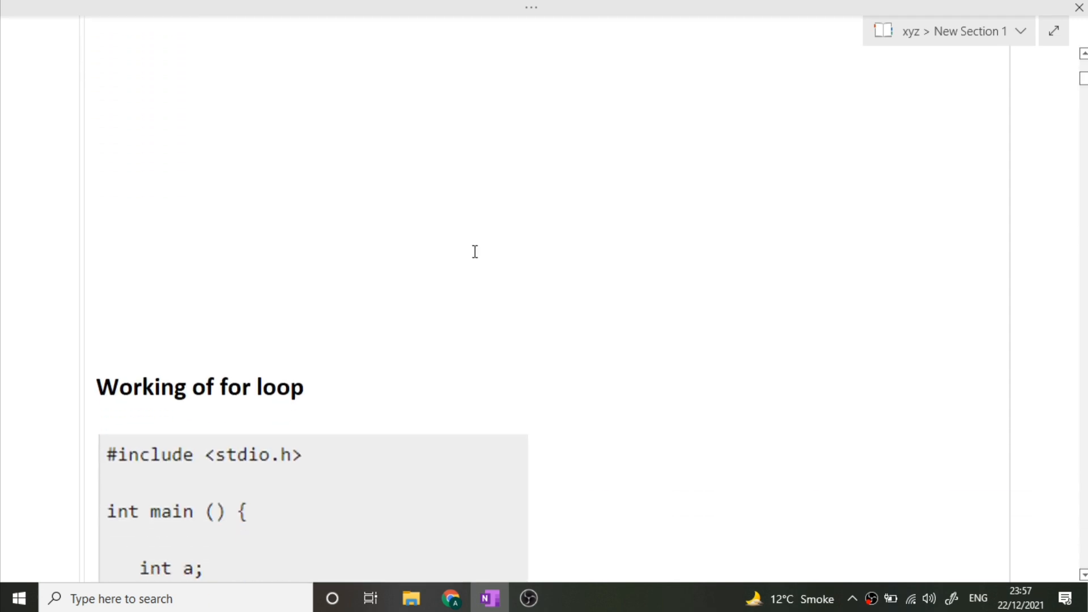
scroll(down, 3)
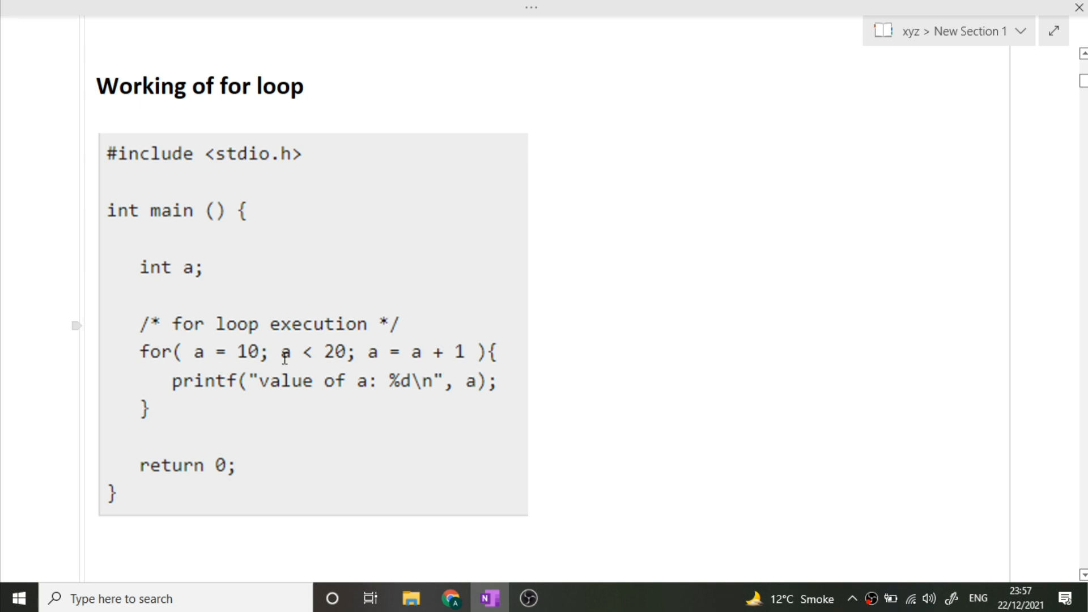
mouse_move(414, 365)
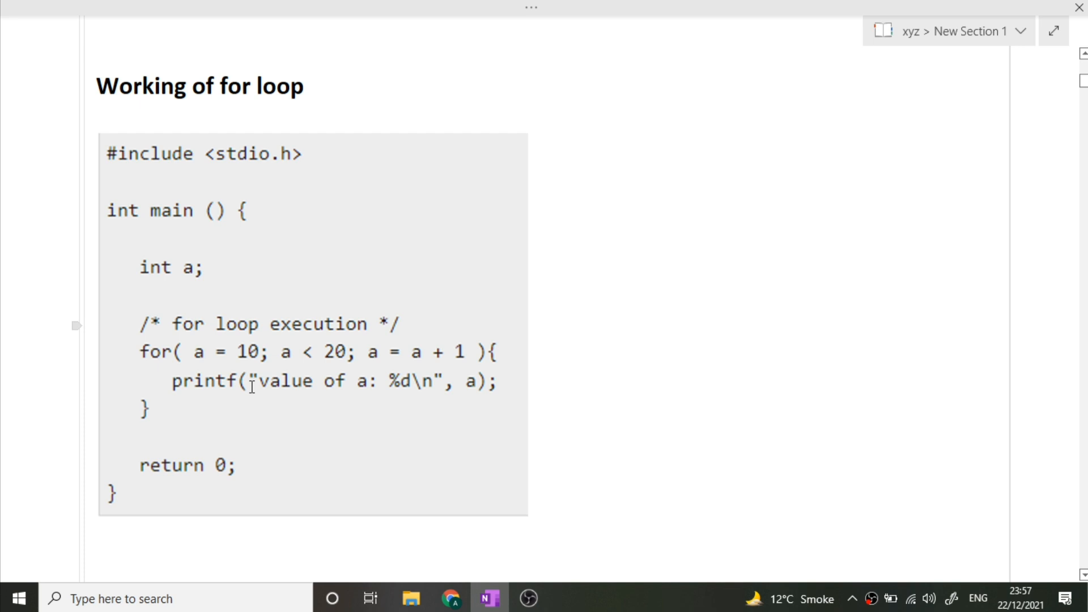
mouse_move(377, 359)
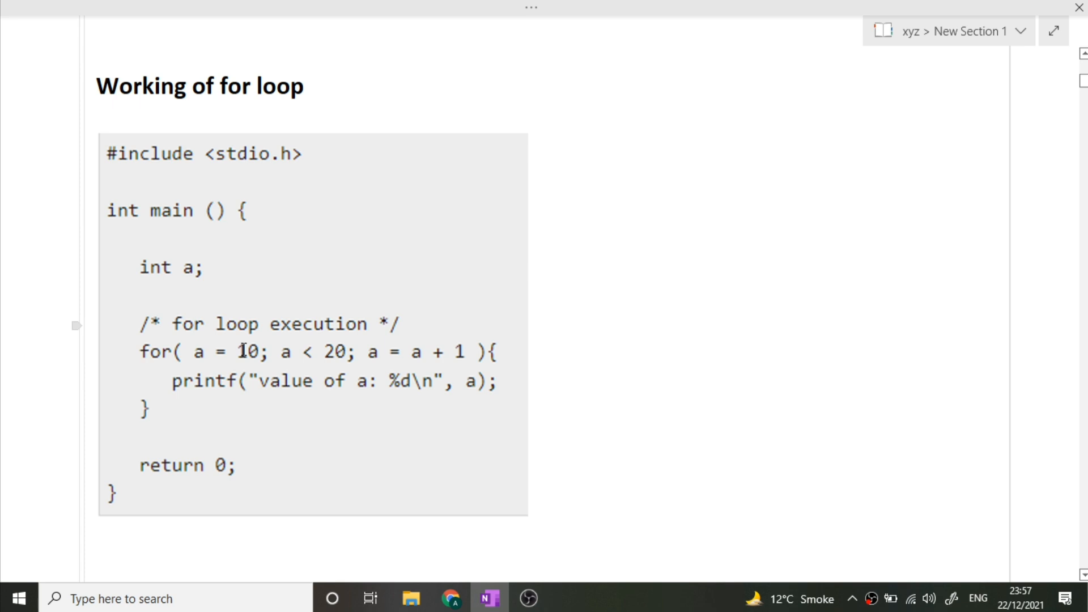
mouse_move(447, 365)
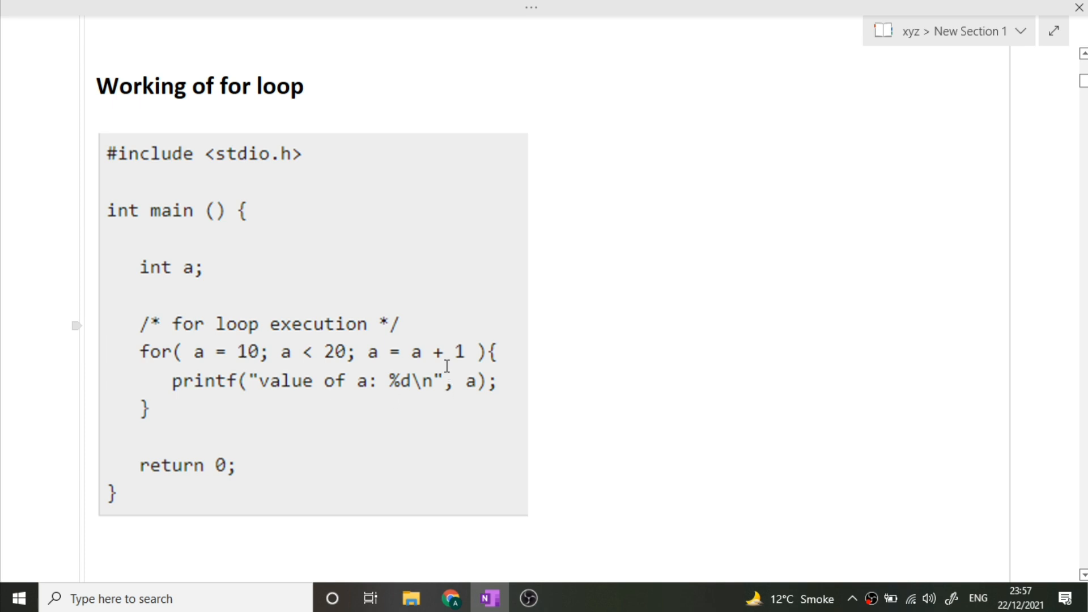
mouse_move(310, 370)
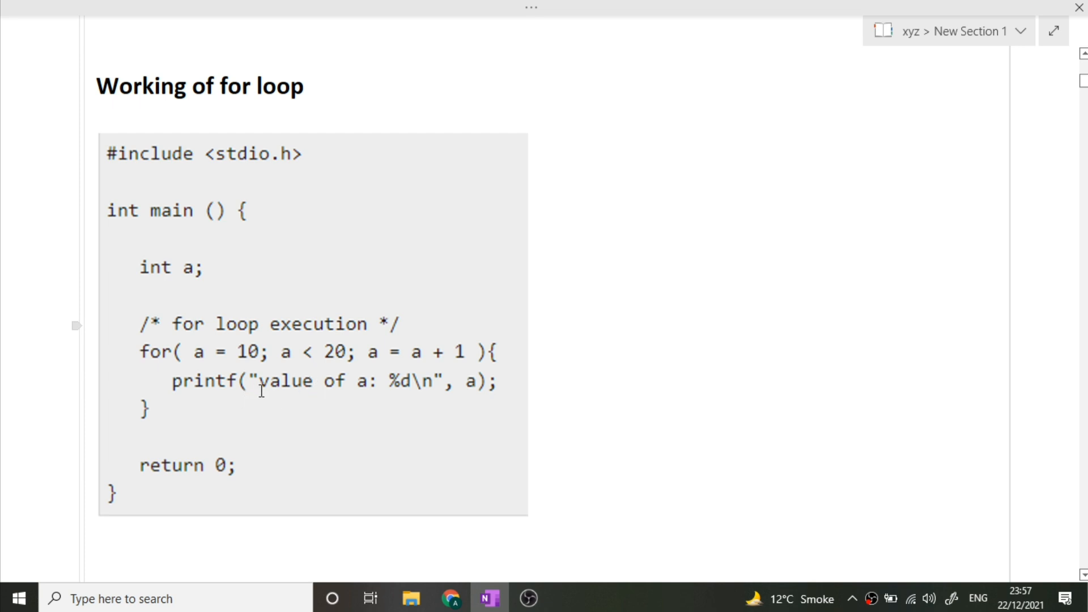
mouse_move(293, 360)
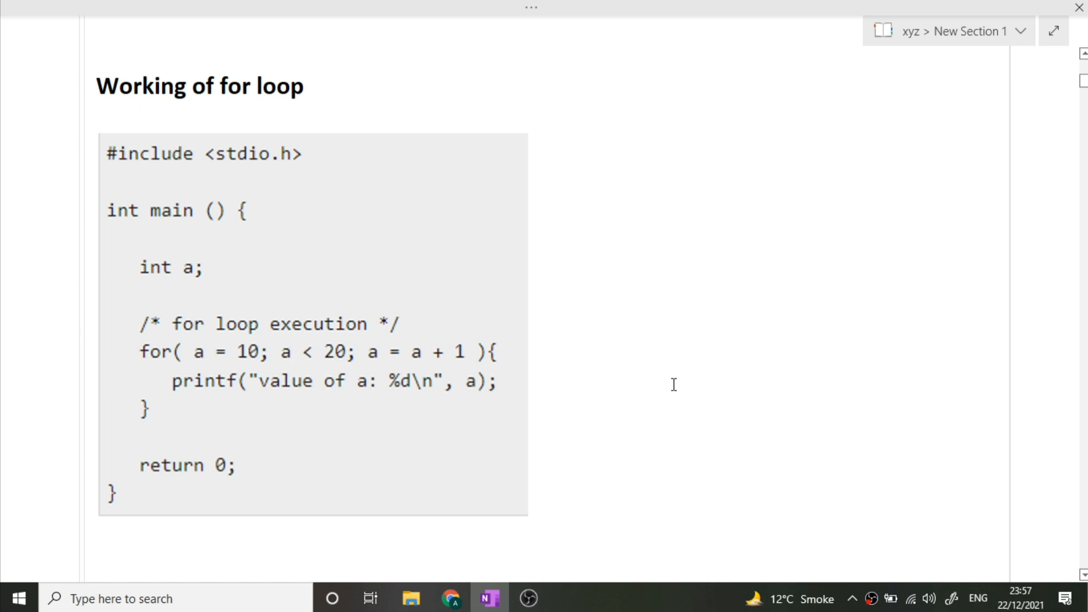
scroll(down, 3)
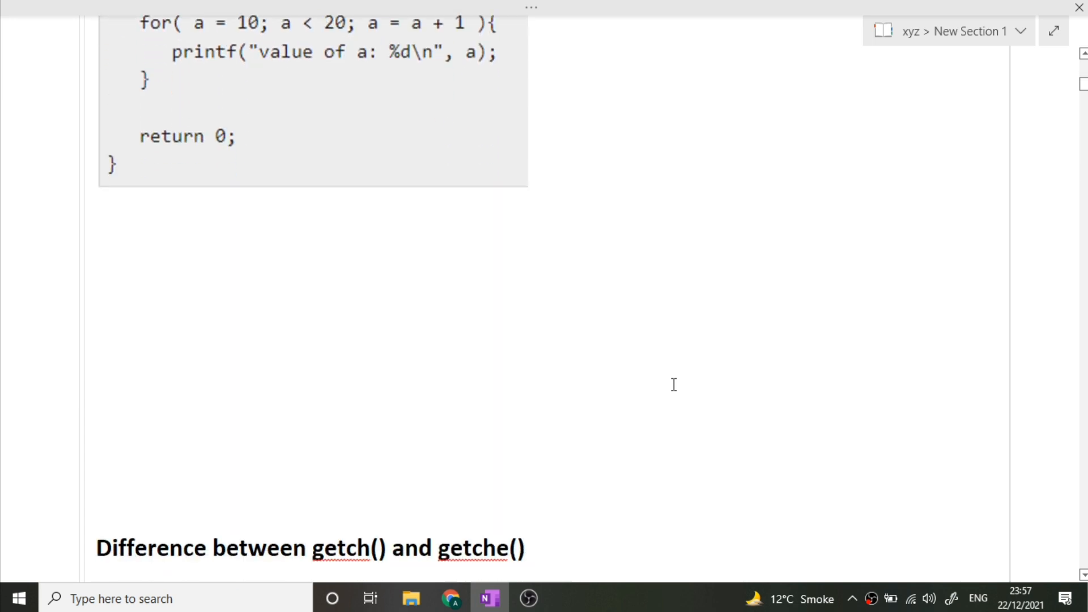
scroll(down, 3)
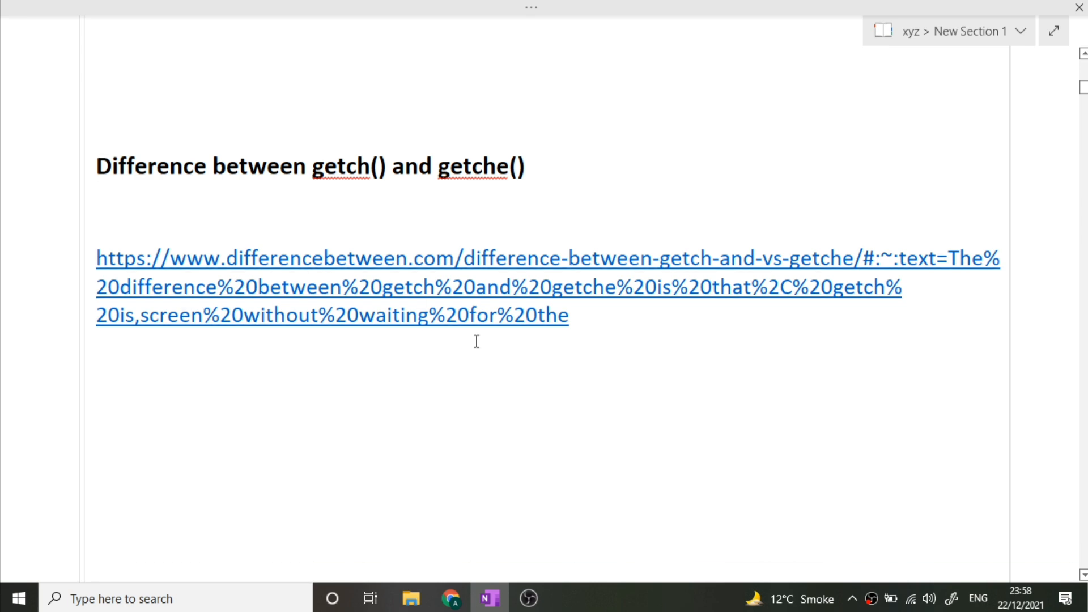
scroll(down, 3)
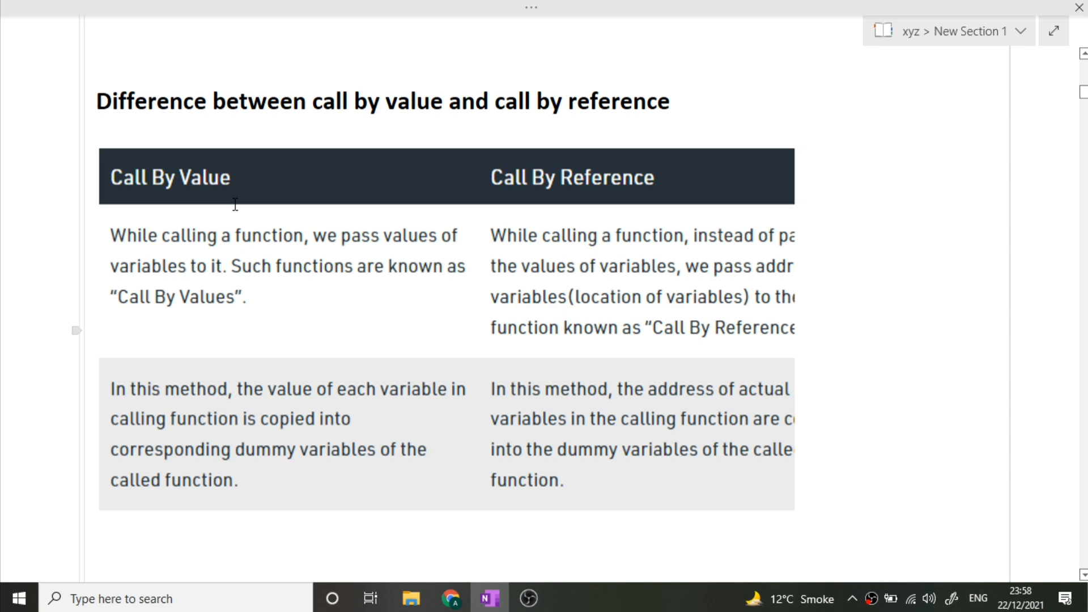
mouse_move(179, 248)
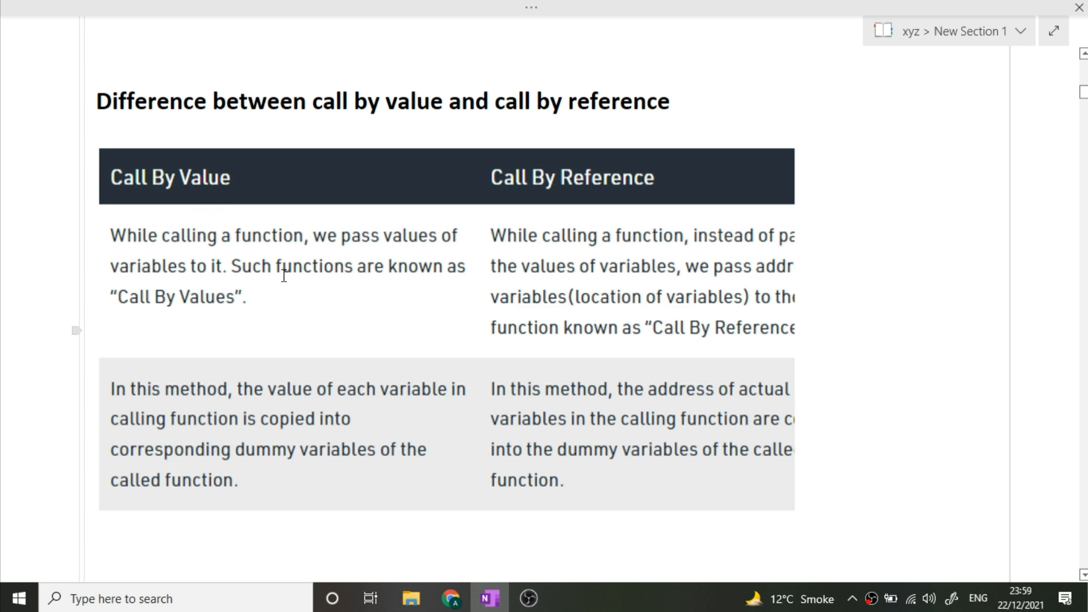
mouse_move(318, 280)
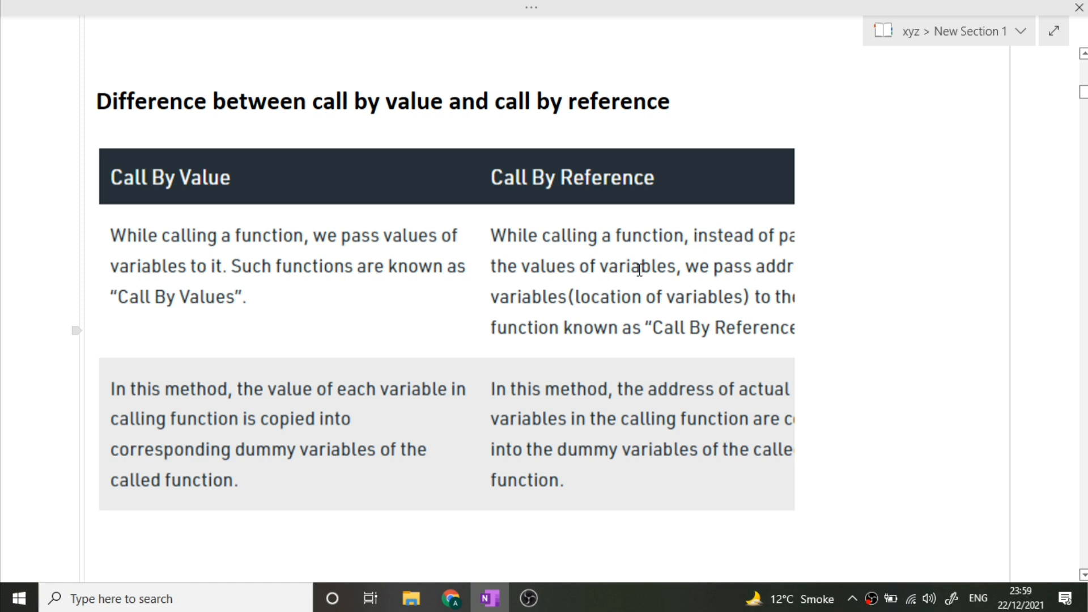
mouse_move(559, 309)
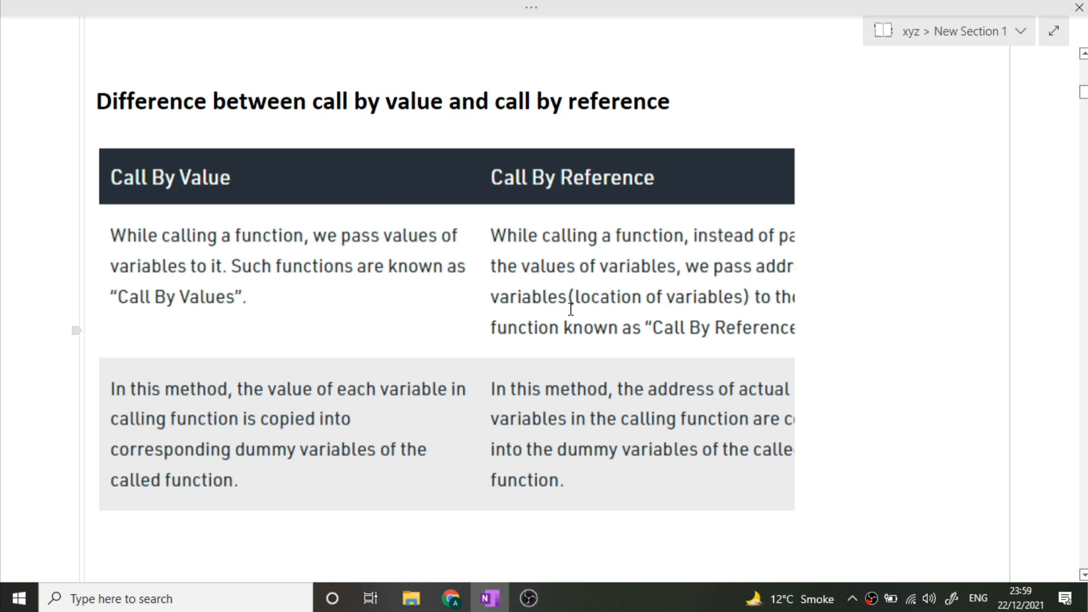
mouse_move(334, 246)
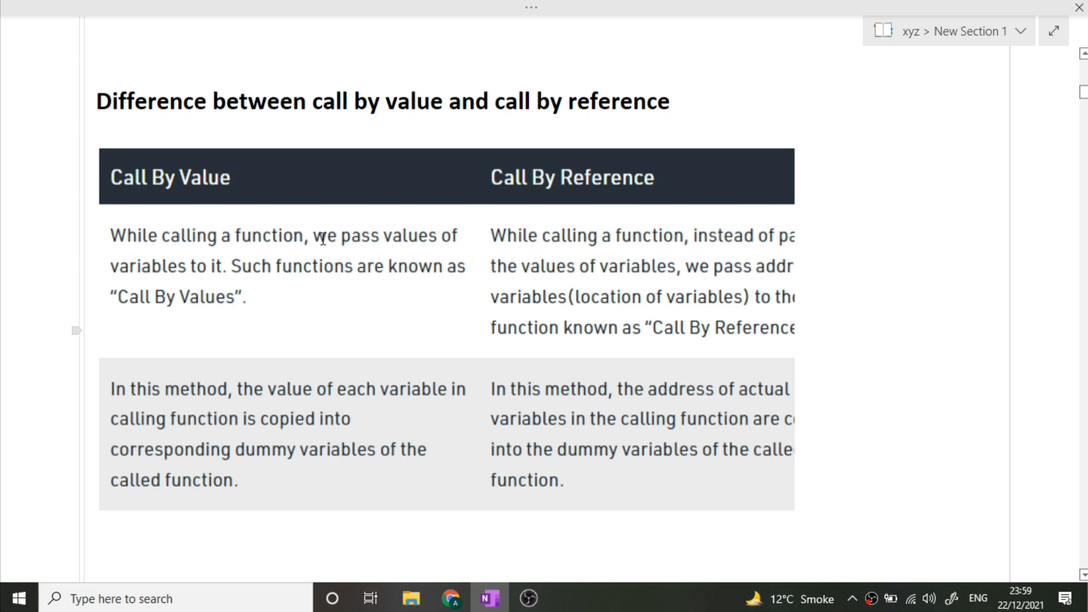
mouse_move(622, 222)
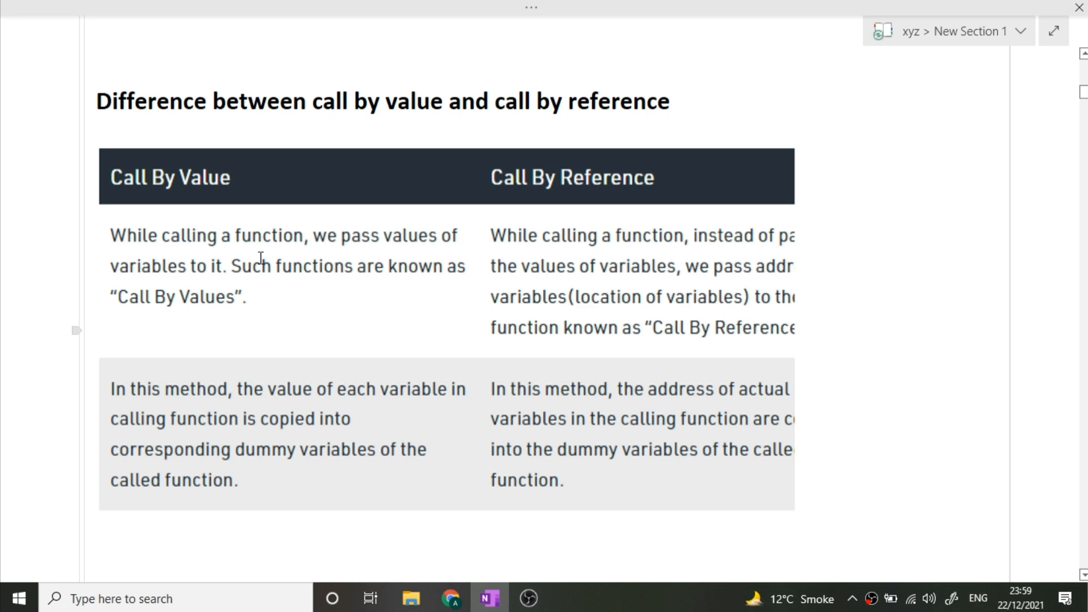
mouse_move(220, 257)
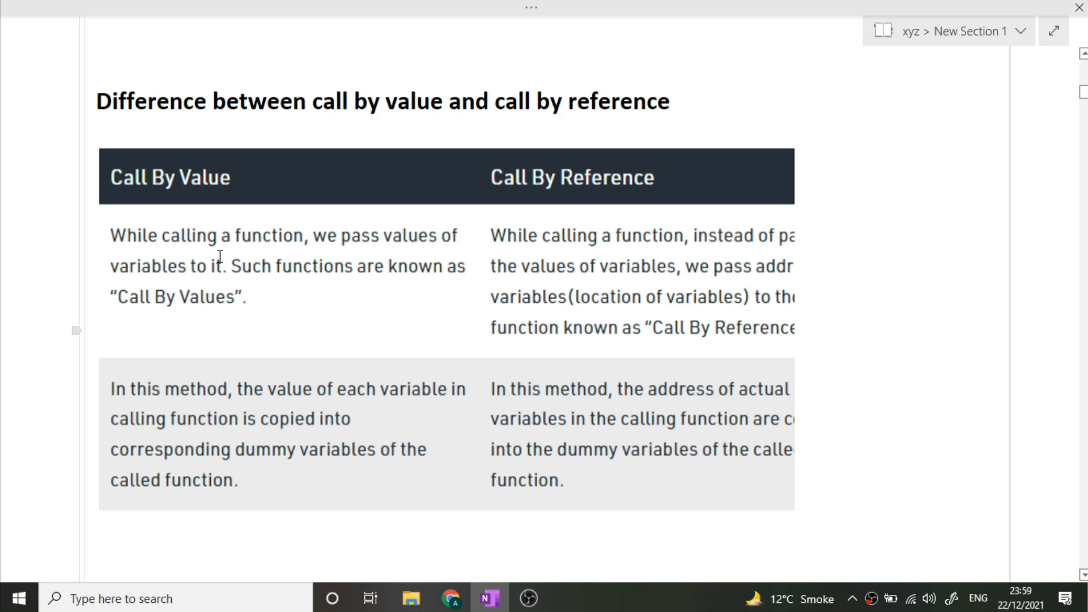
mouse_move(678, 249)
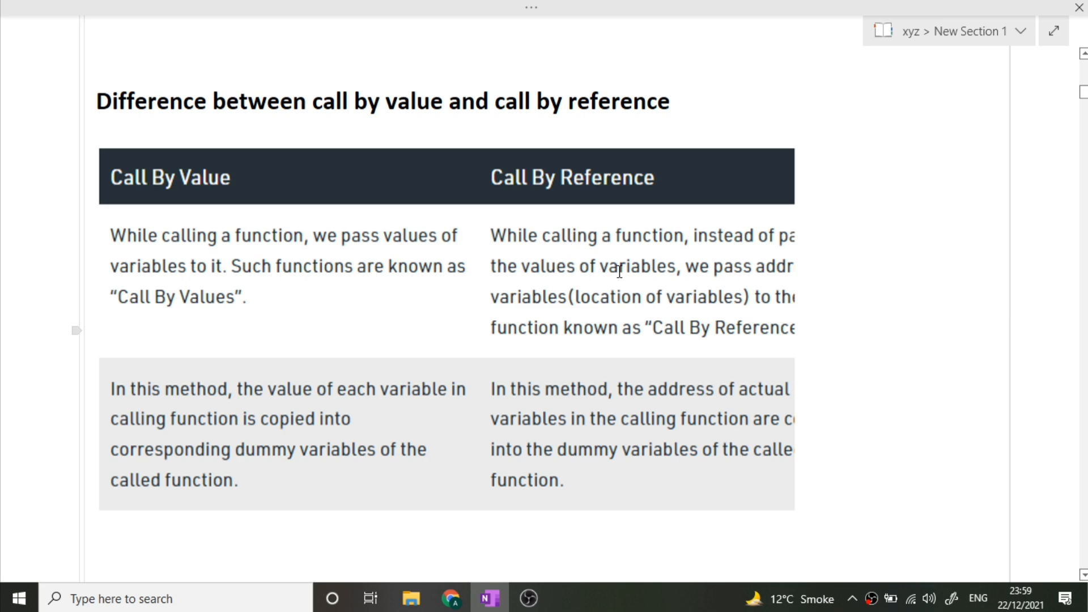
mouse_move(175, 195)
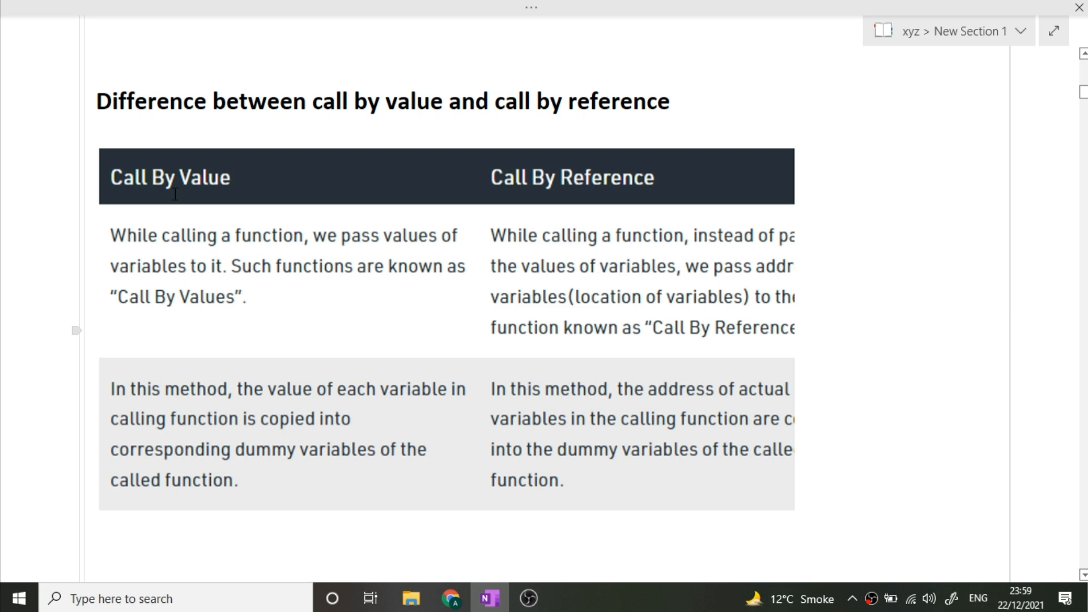
mouse_move(871, 254)
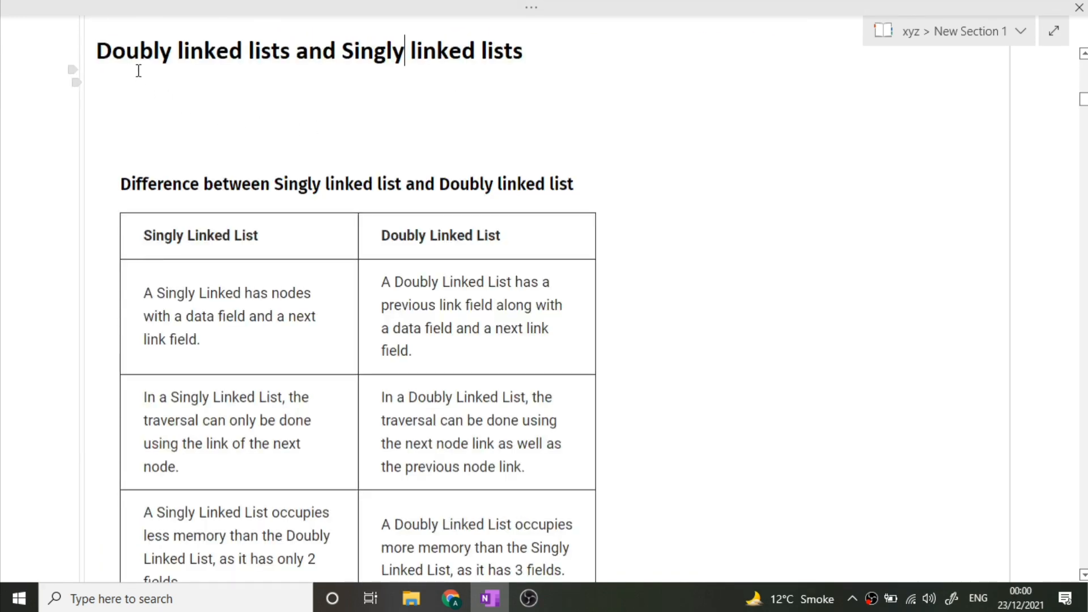
scroll(down, 3)
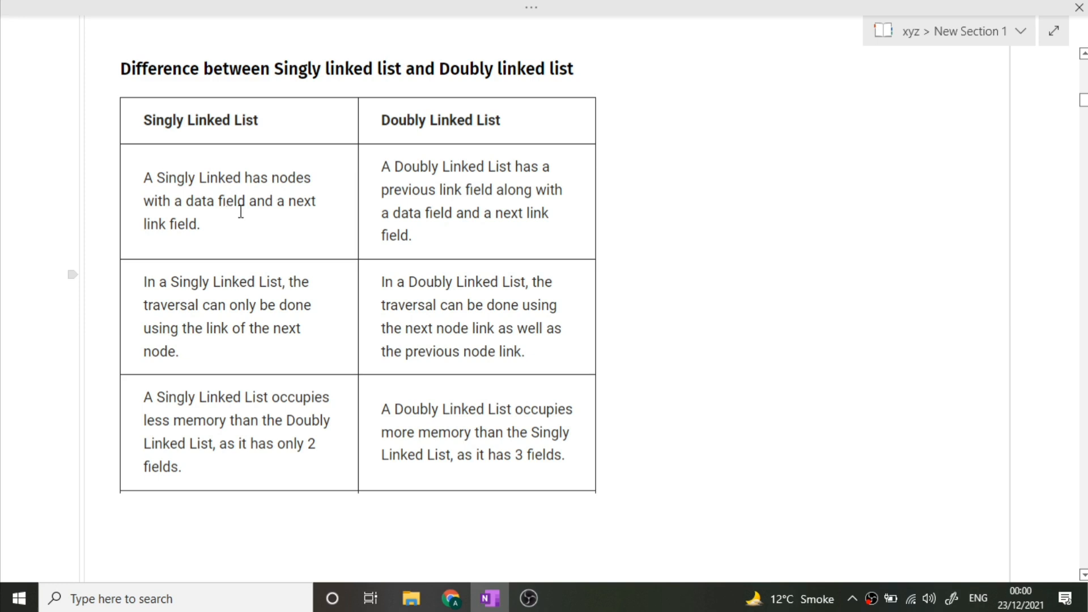
mouse_move(744, 150)
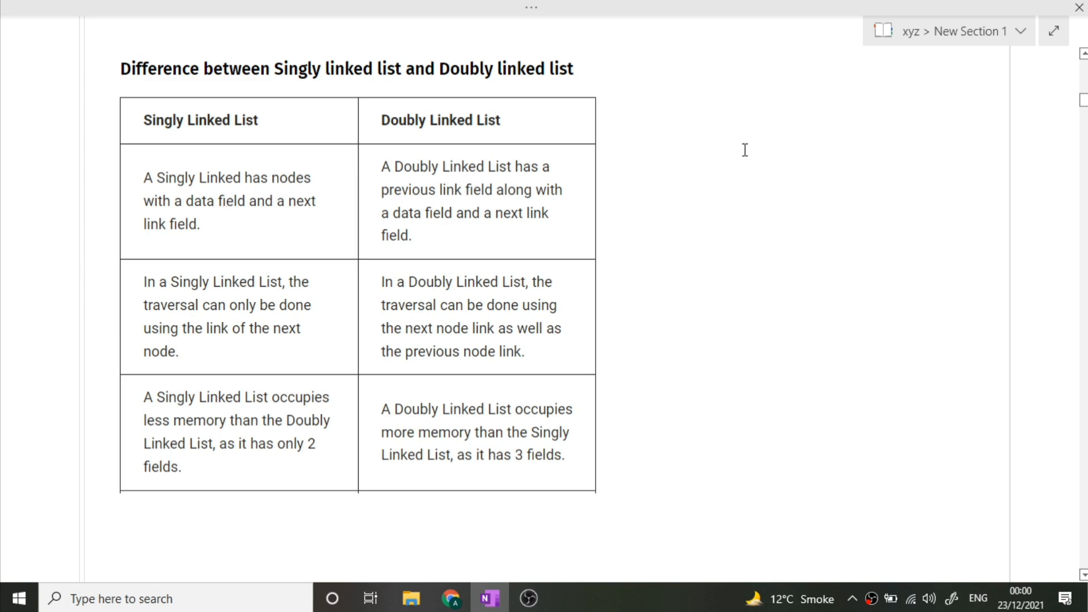
mouse_move(694, 150)
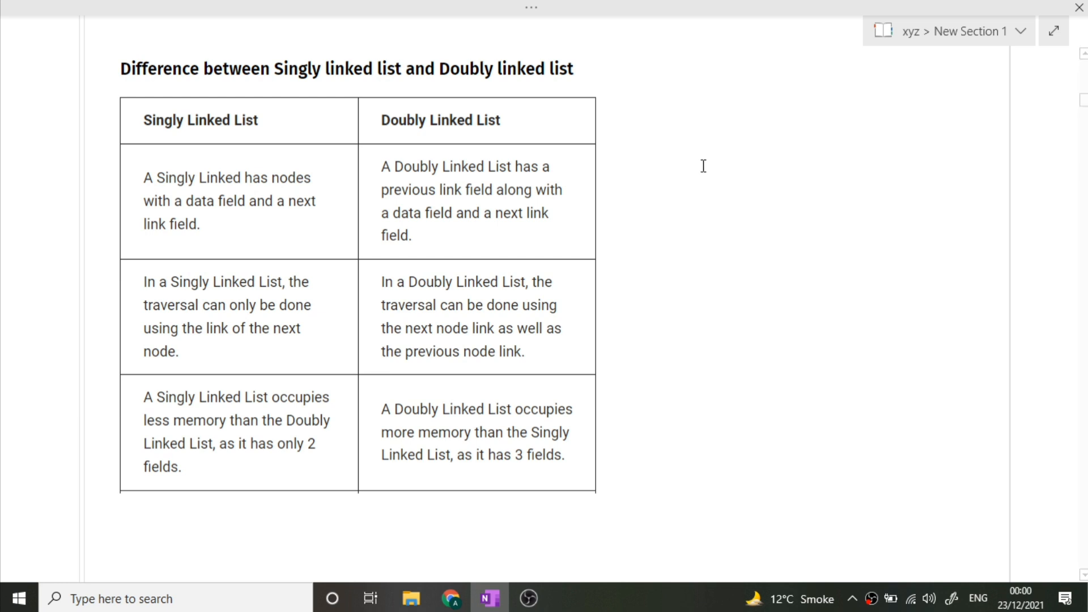
mouse_move(722, 169)
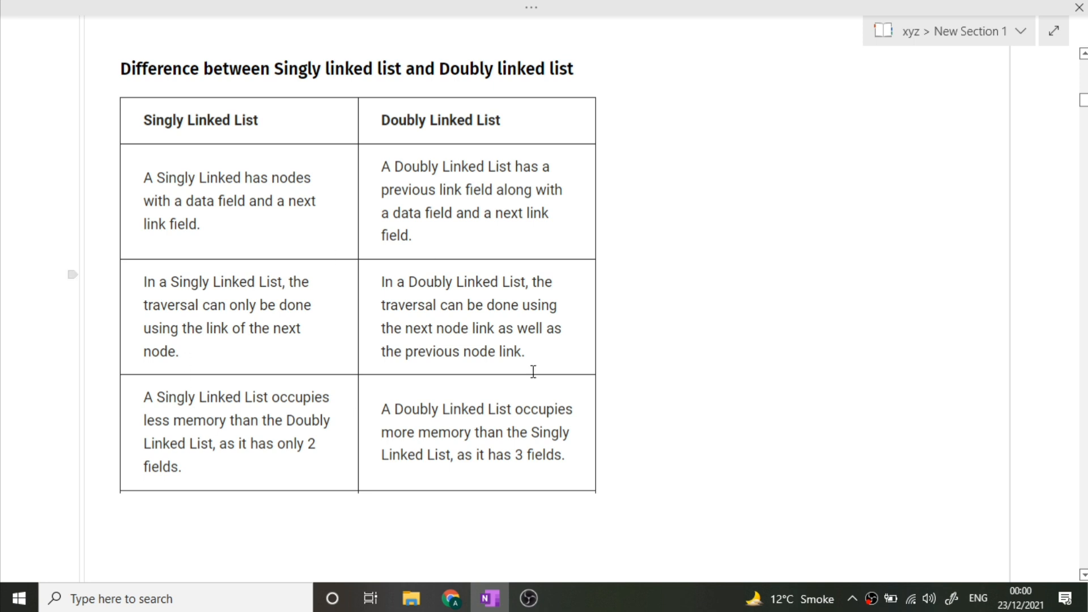
mouse_move(690, 341)
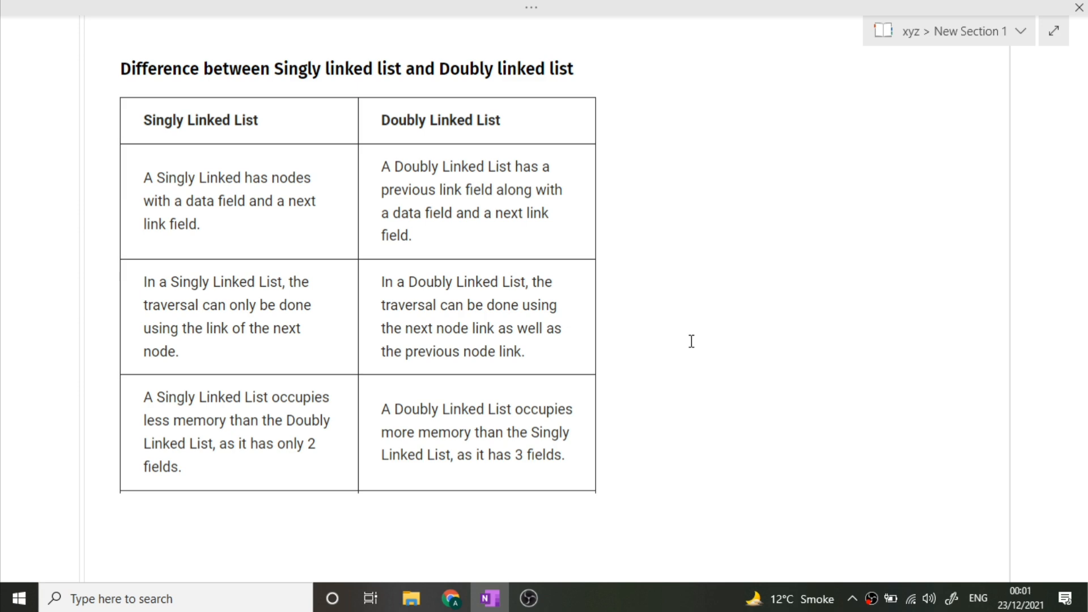
scroll(down, 3)
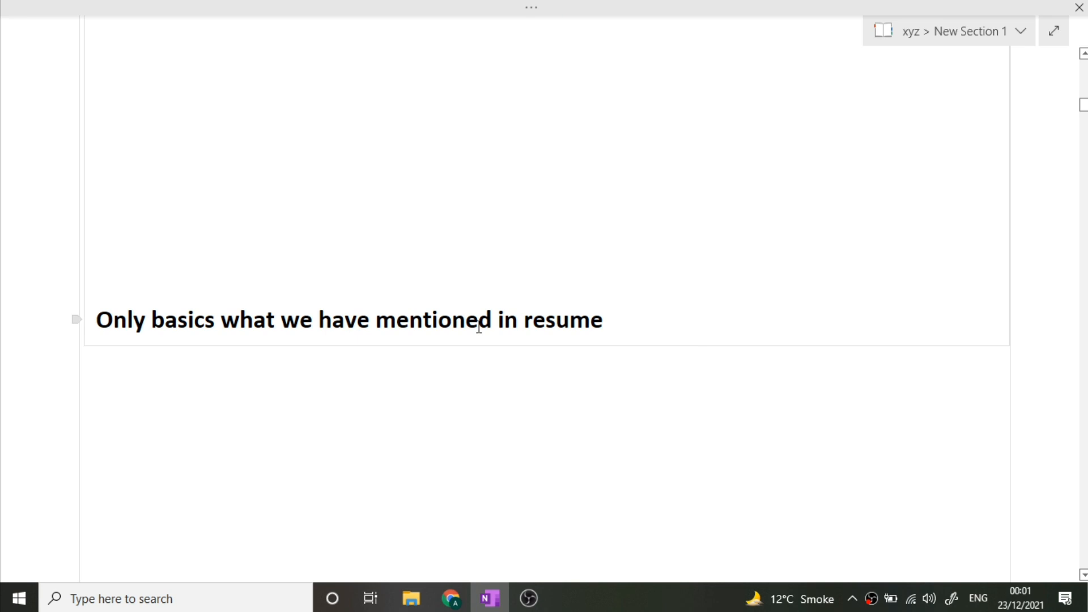
mouse_move(315, 334)
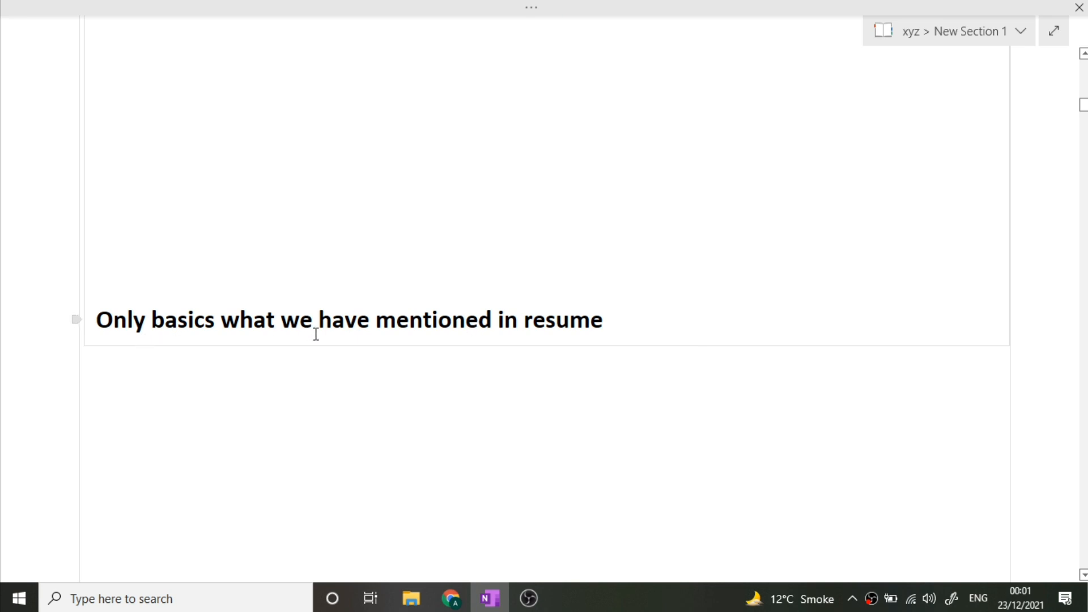
Step: Place the cursor after the 'Only basics what we have mentioned in resume' heading
click(616, 321)
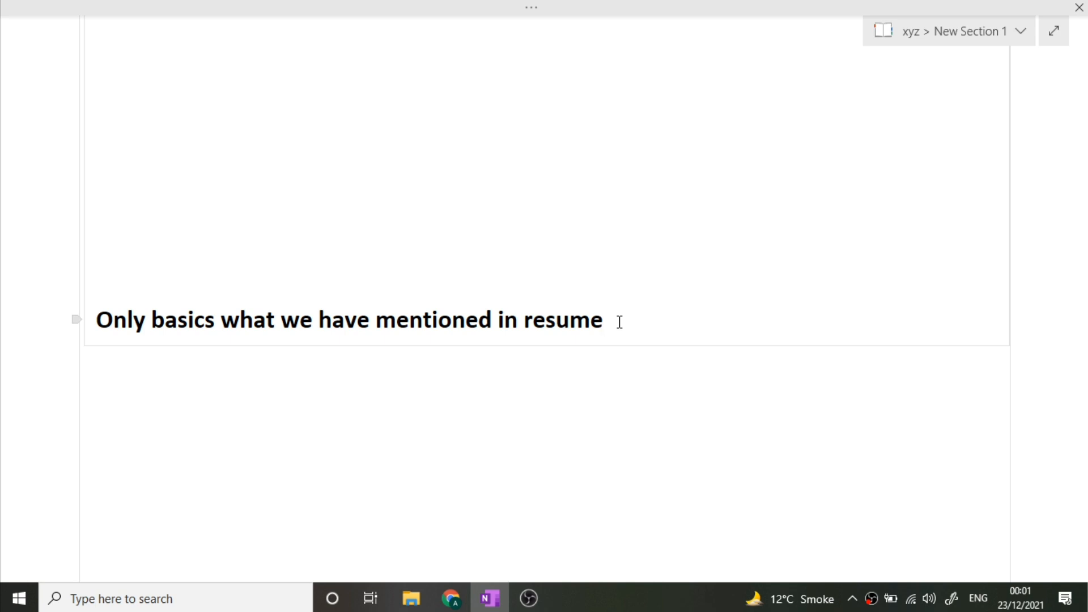
click(602, 319)
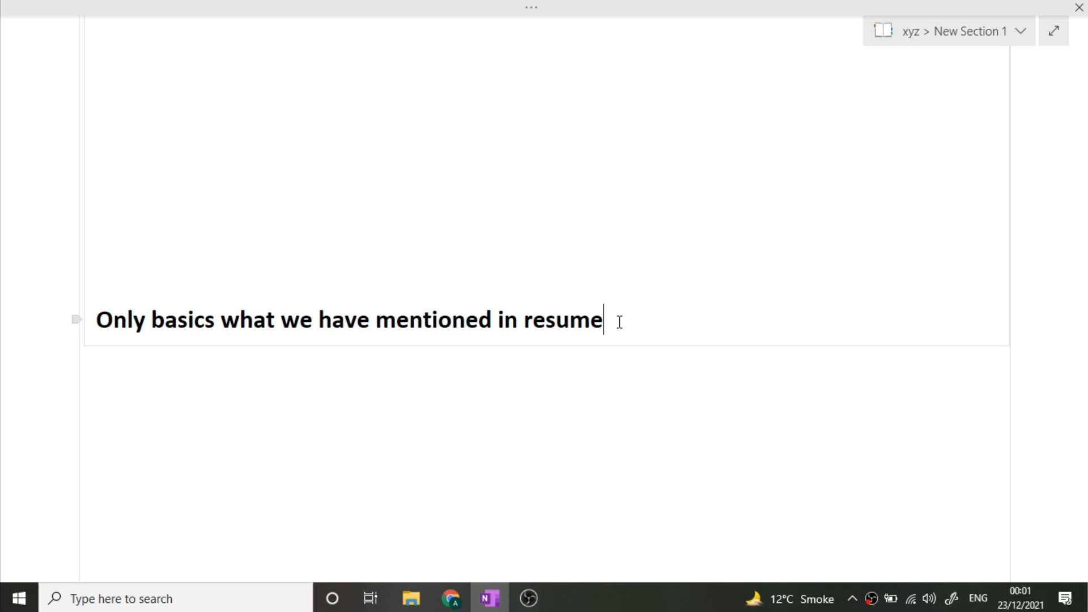
scroll(down, 3)
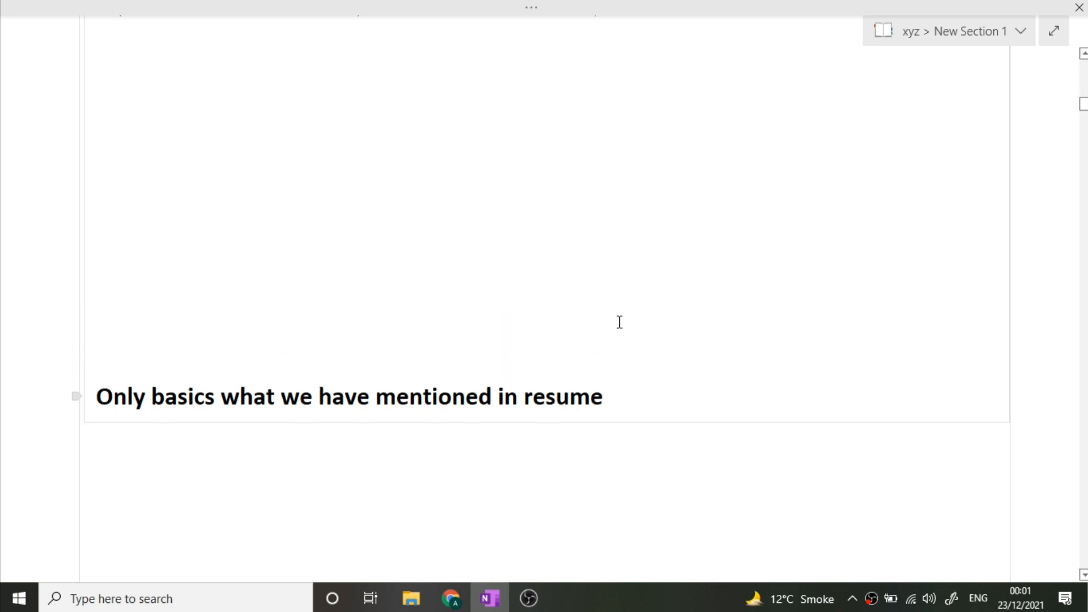
scroll(down, 3)
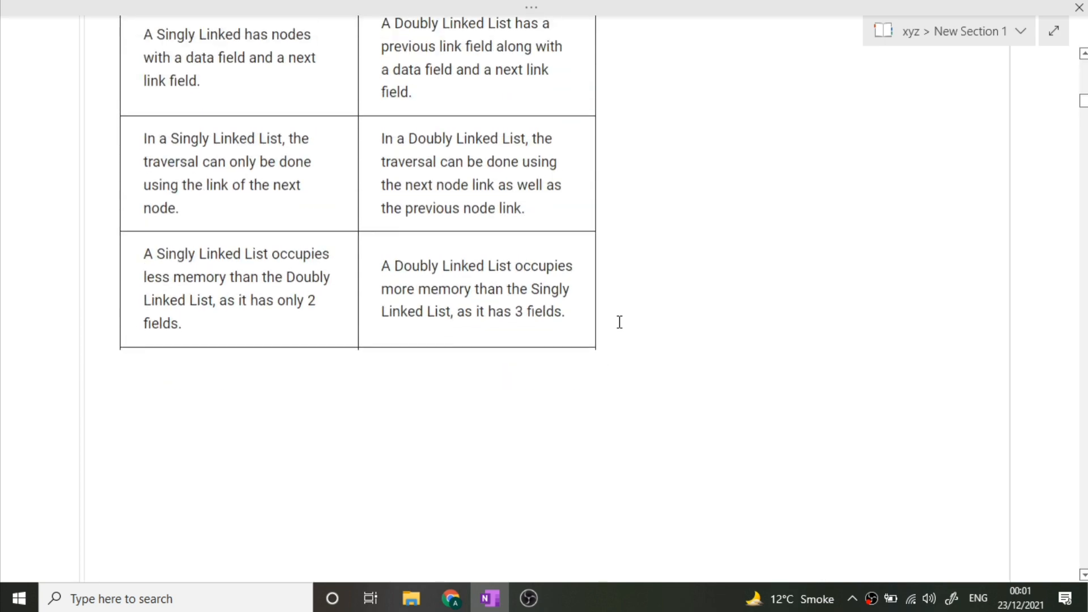
scroll(down, 3)
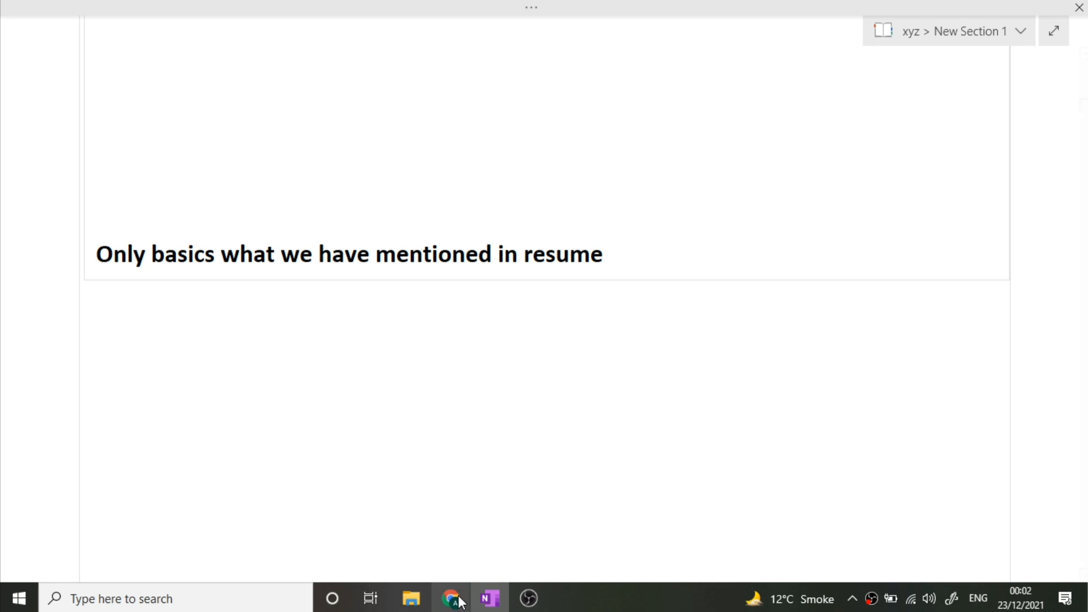
Step: Switch to Chrome's Code Bashers tab listing the infosys interview posts
click(450, 599)
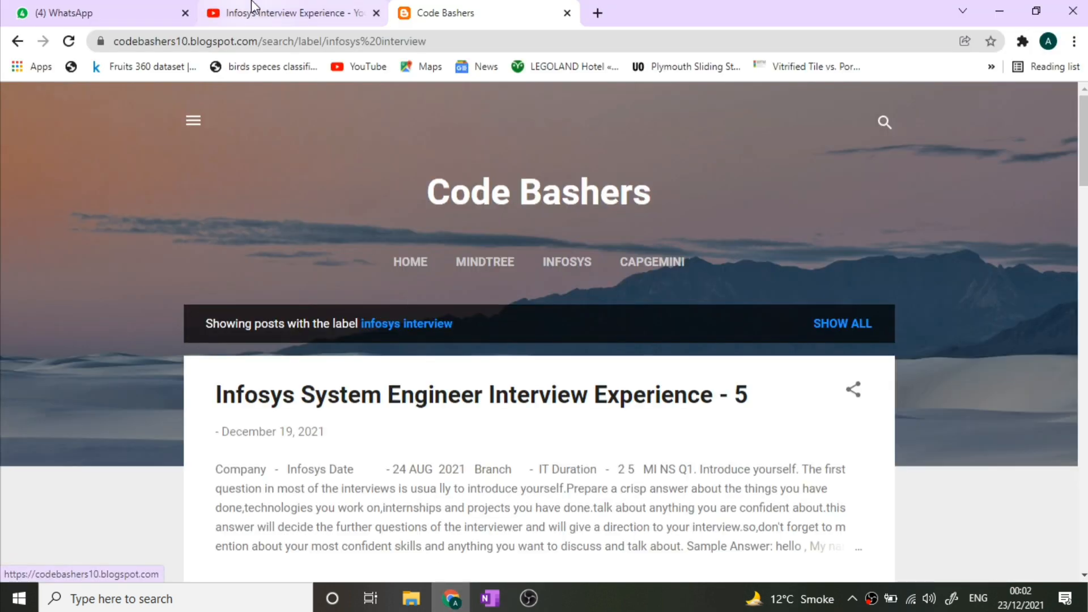
click(291, 13)
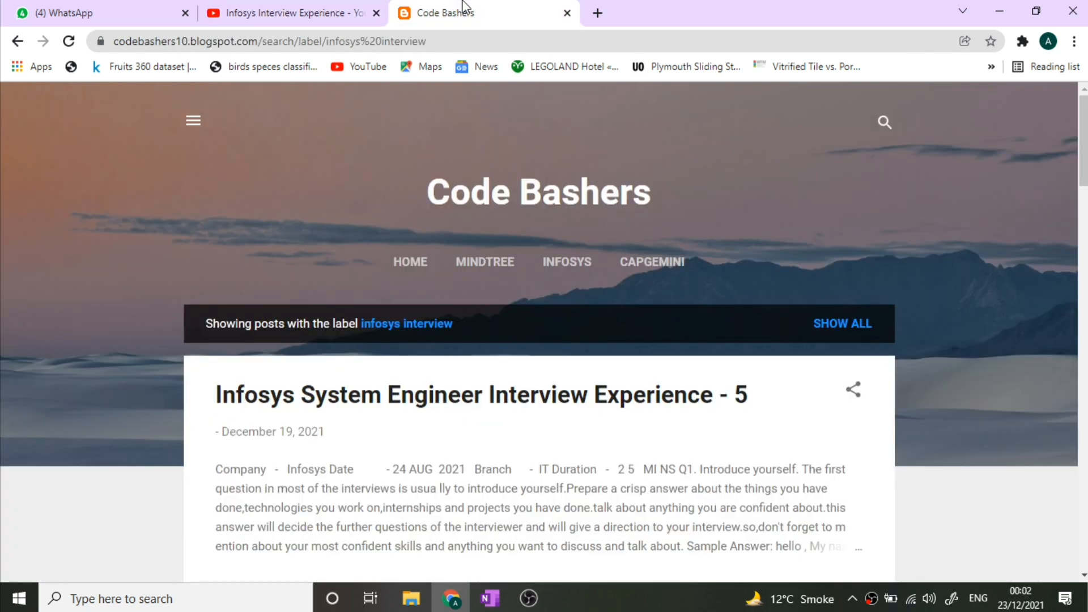
mouse_move(812, 232)
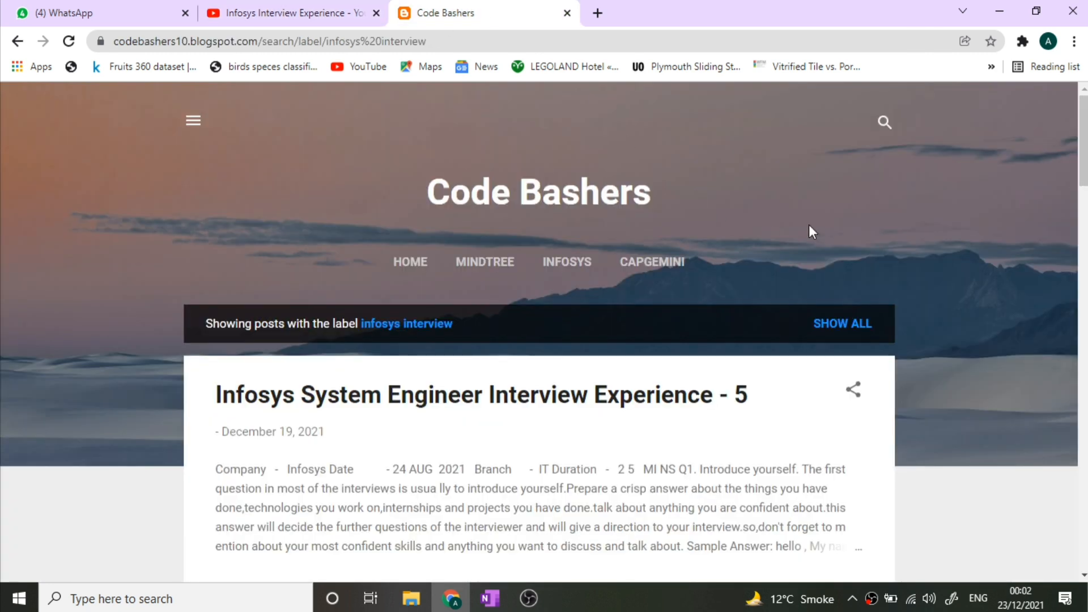